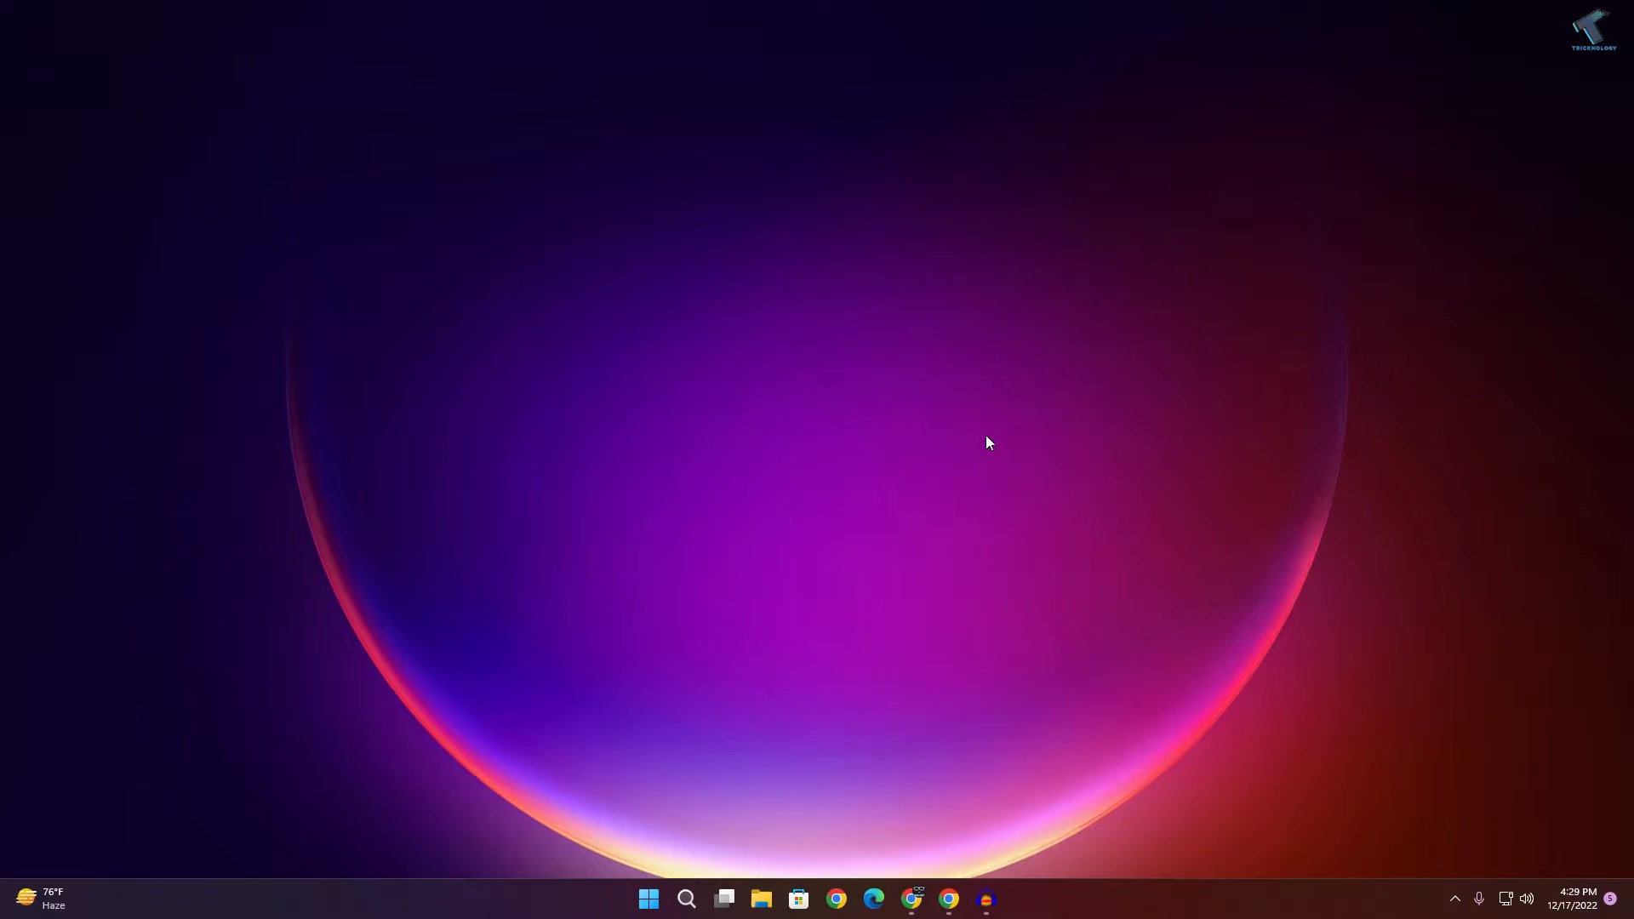
pyautogui.moveTo(904, 552)
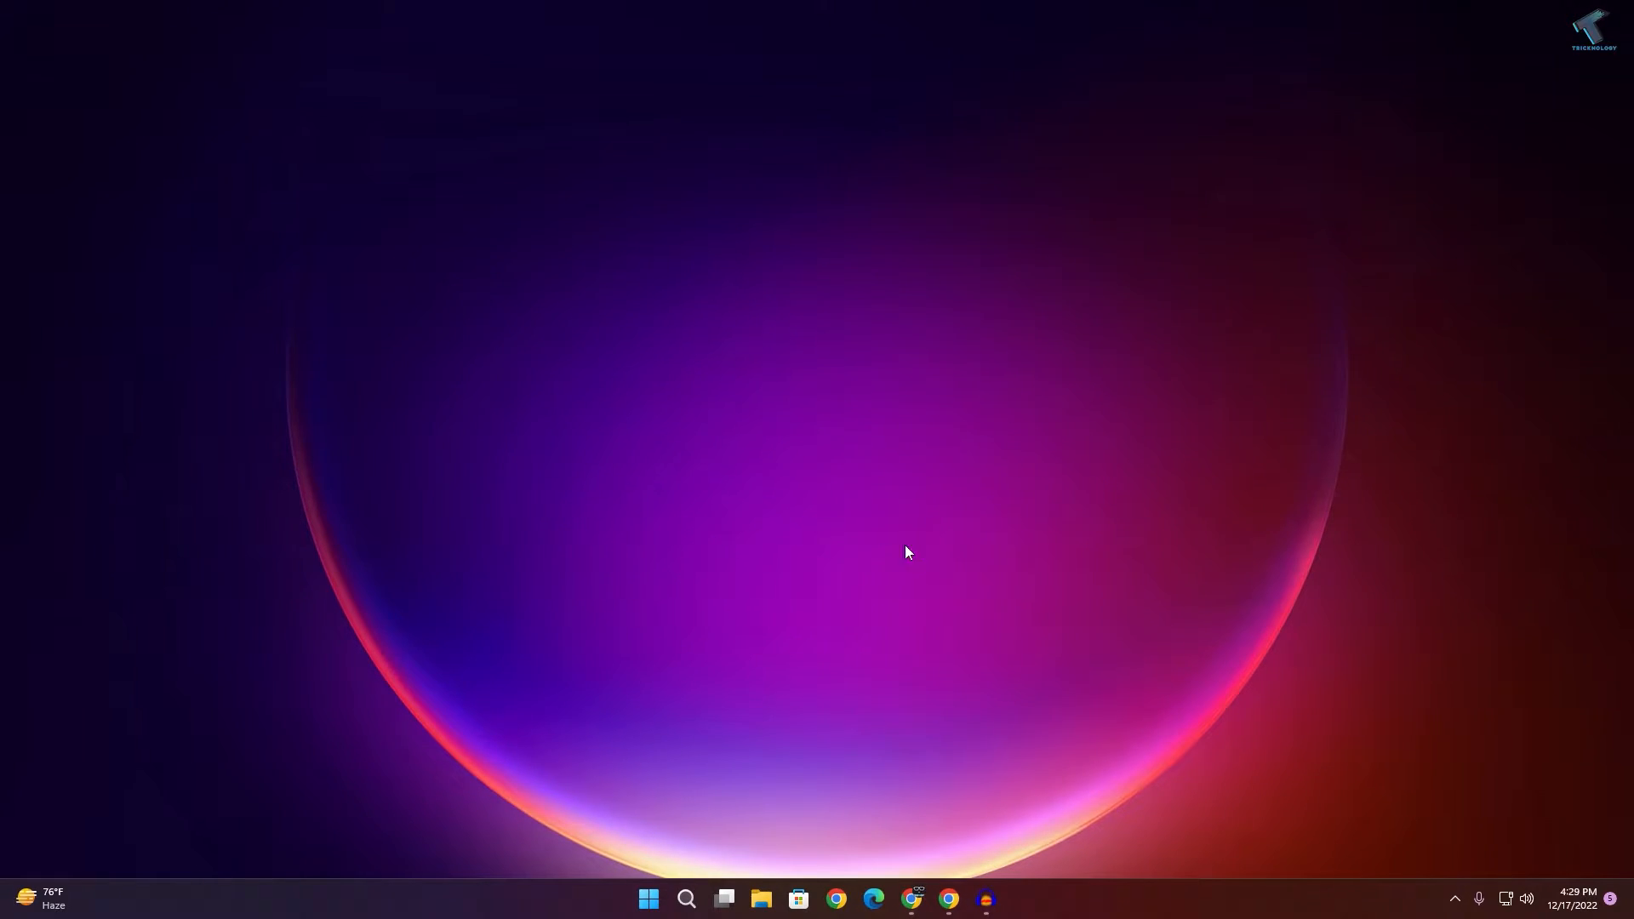
pyautogui.moveTo(807, 529)
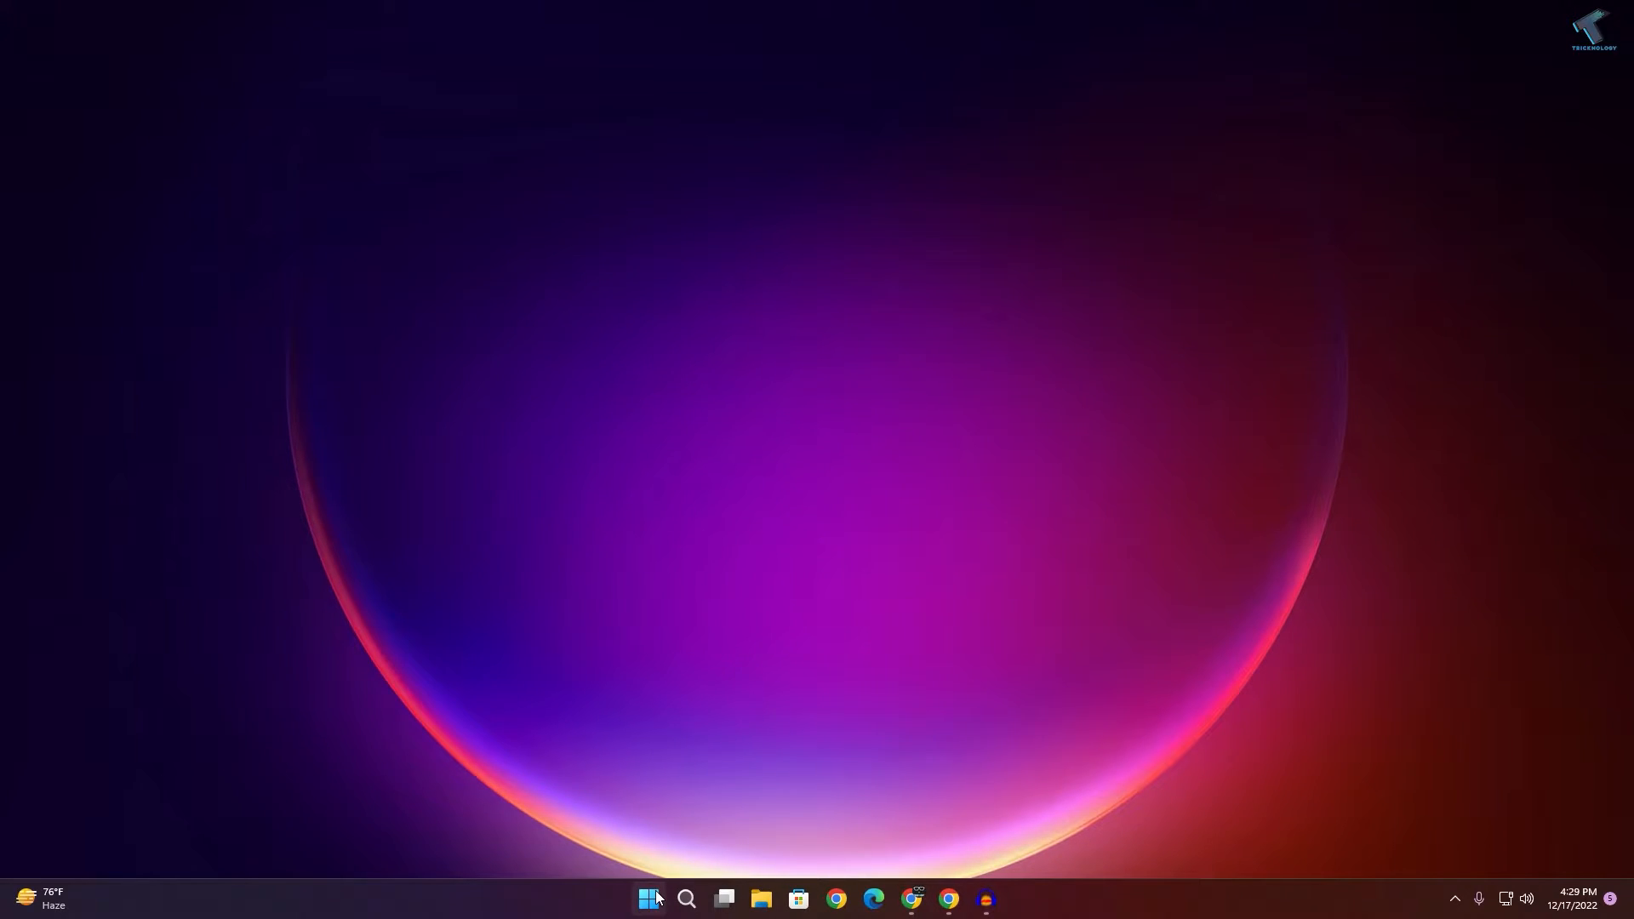
# Step: Reach the Network & internet page via the Start quick links and Settings sidebar
pyautogui.rightClick(647, 899)
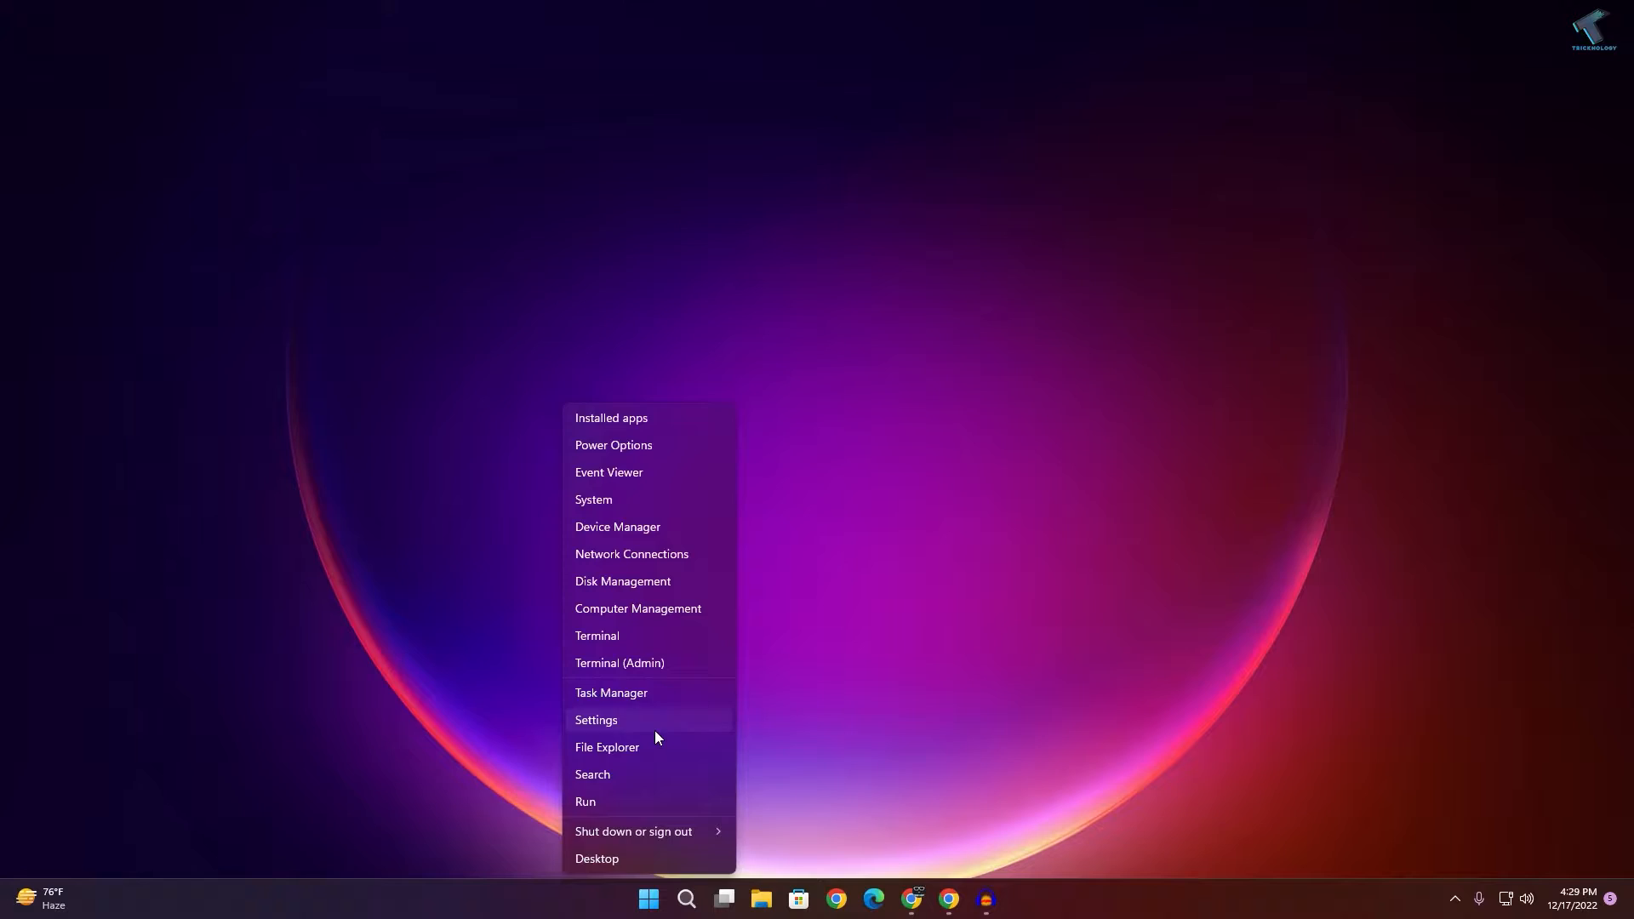
pyautogui.click(596, 719)
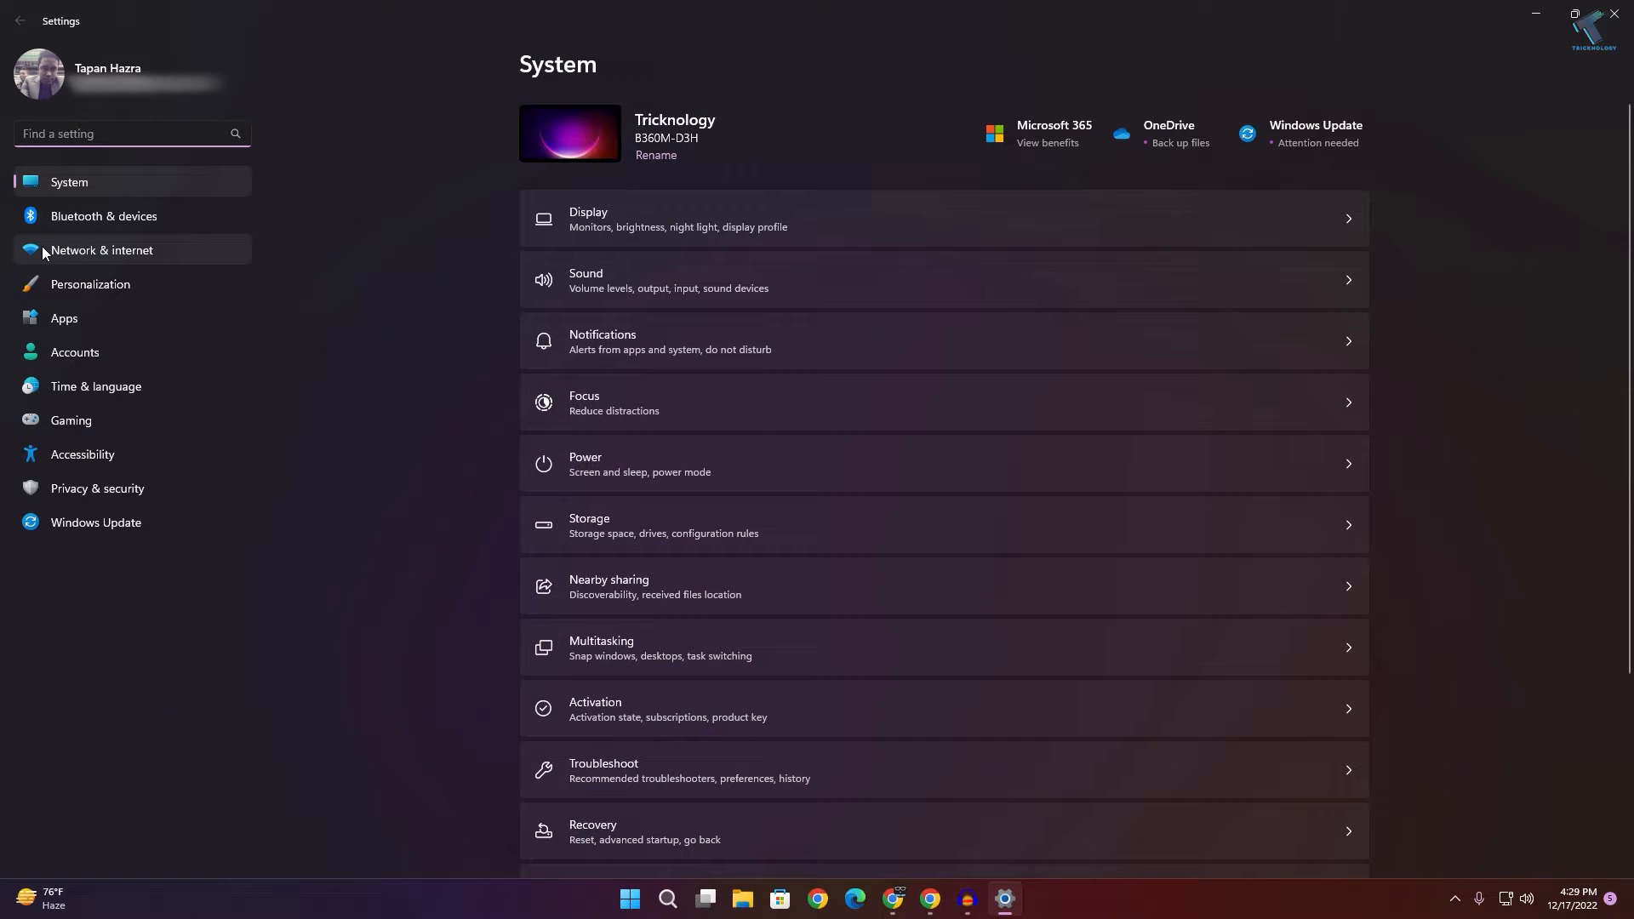
pyautogui.click(101, 251)
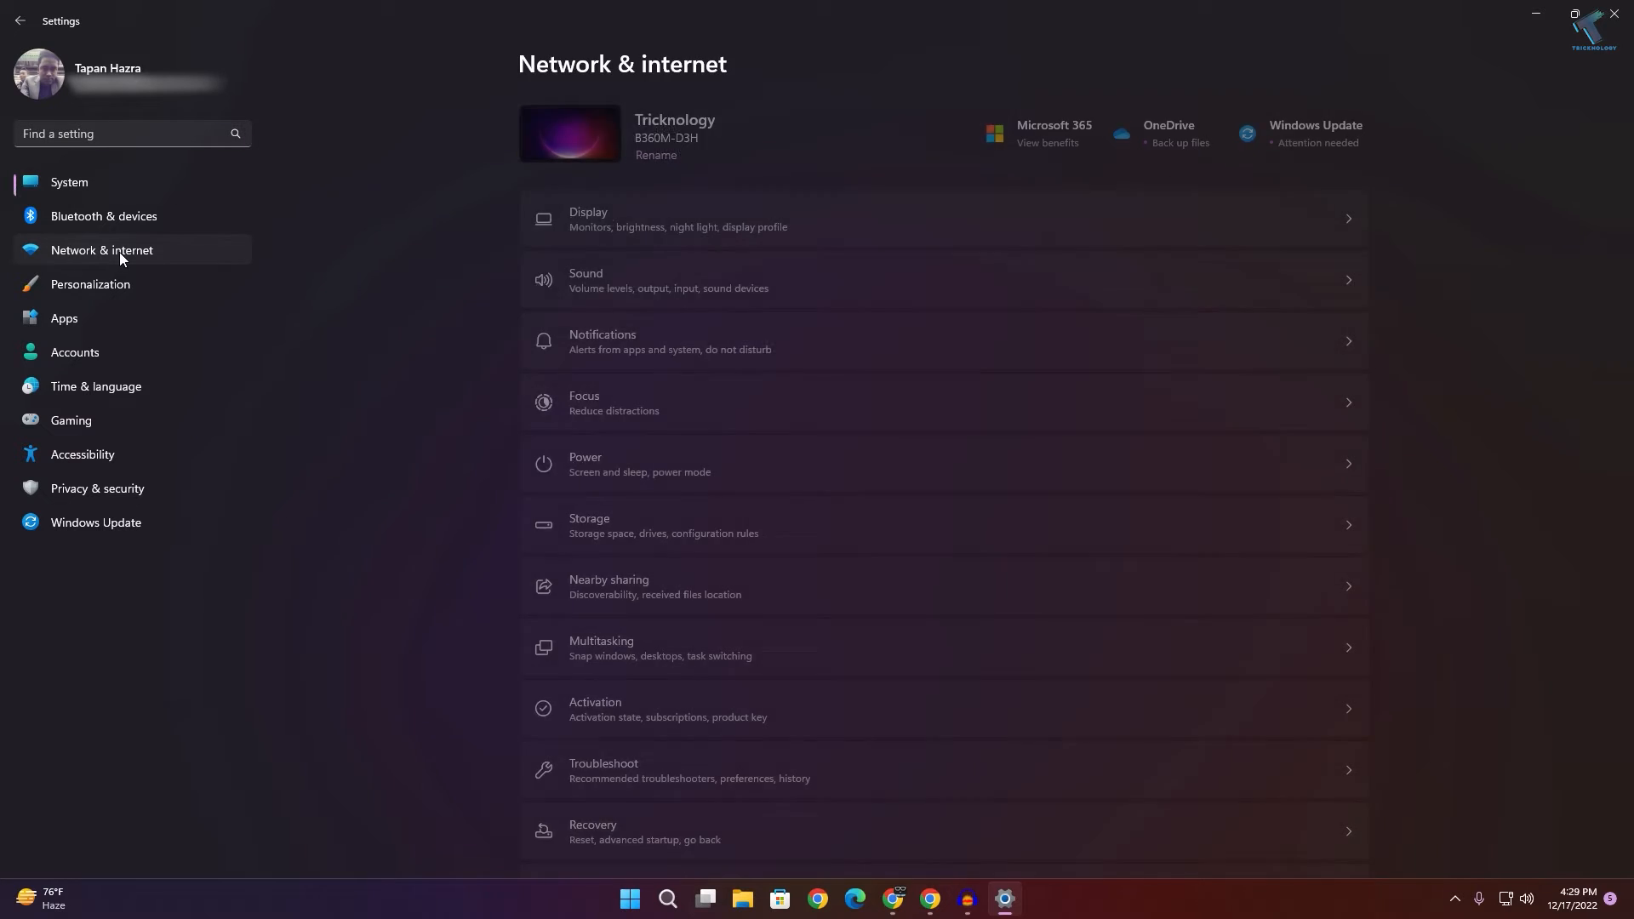
pyautogui.click(101, 250)
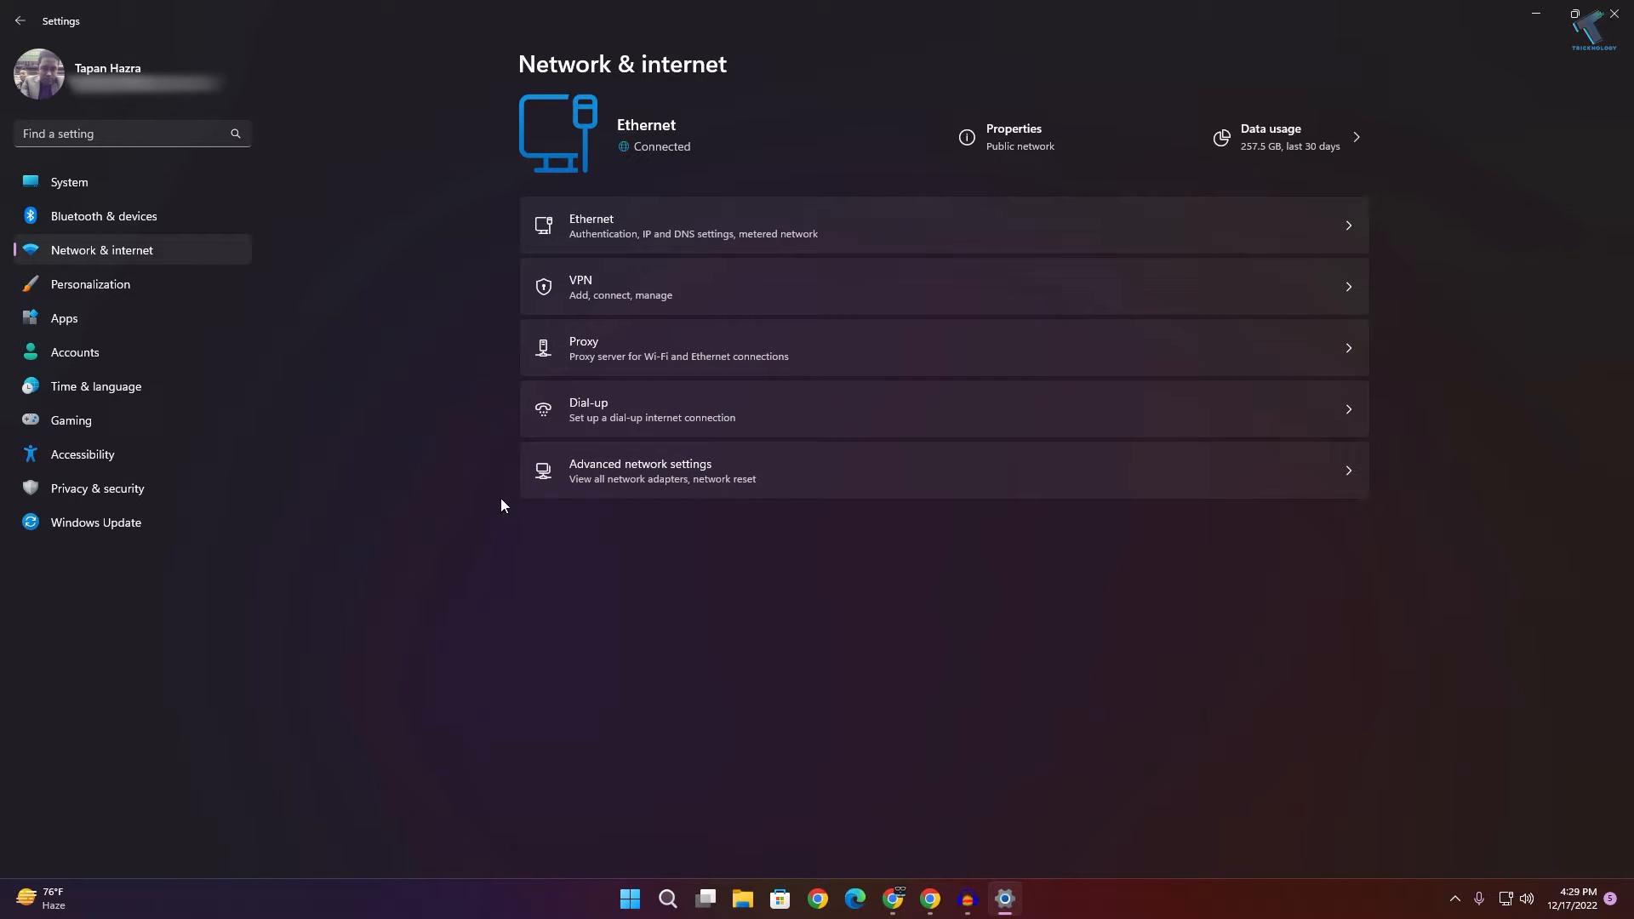
pyautogui.moveTo(631, 485)
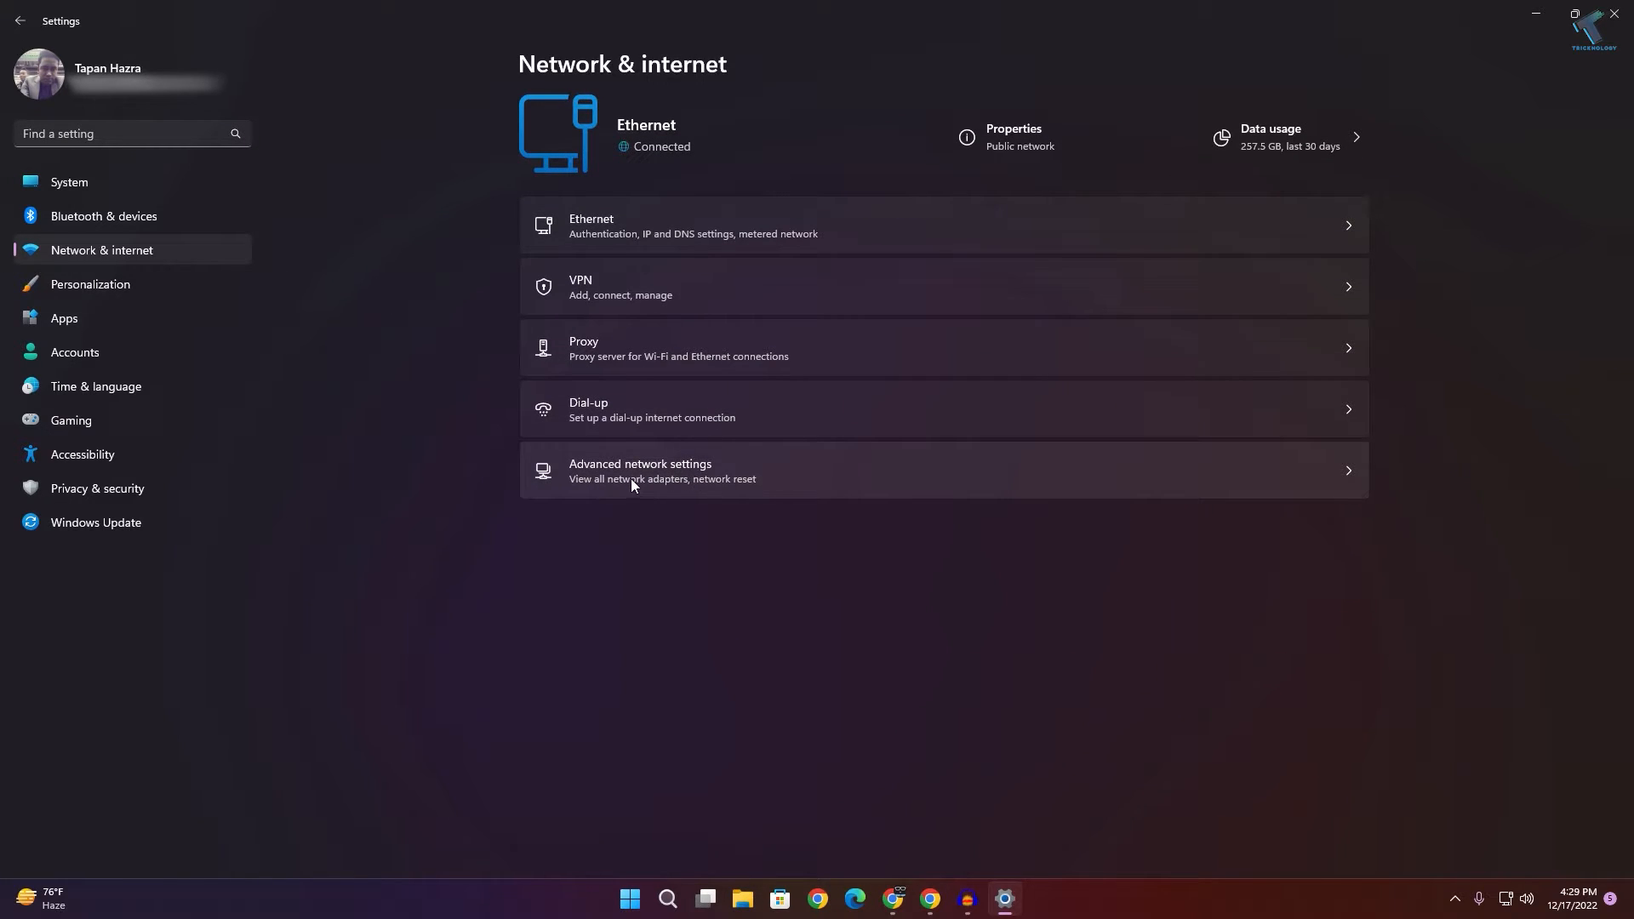
# Step: Show the adapter list with Ethernet and Ethernet 2 both enabled
pyautogui.click(640, 472)
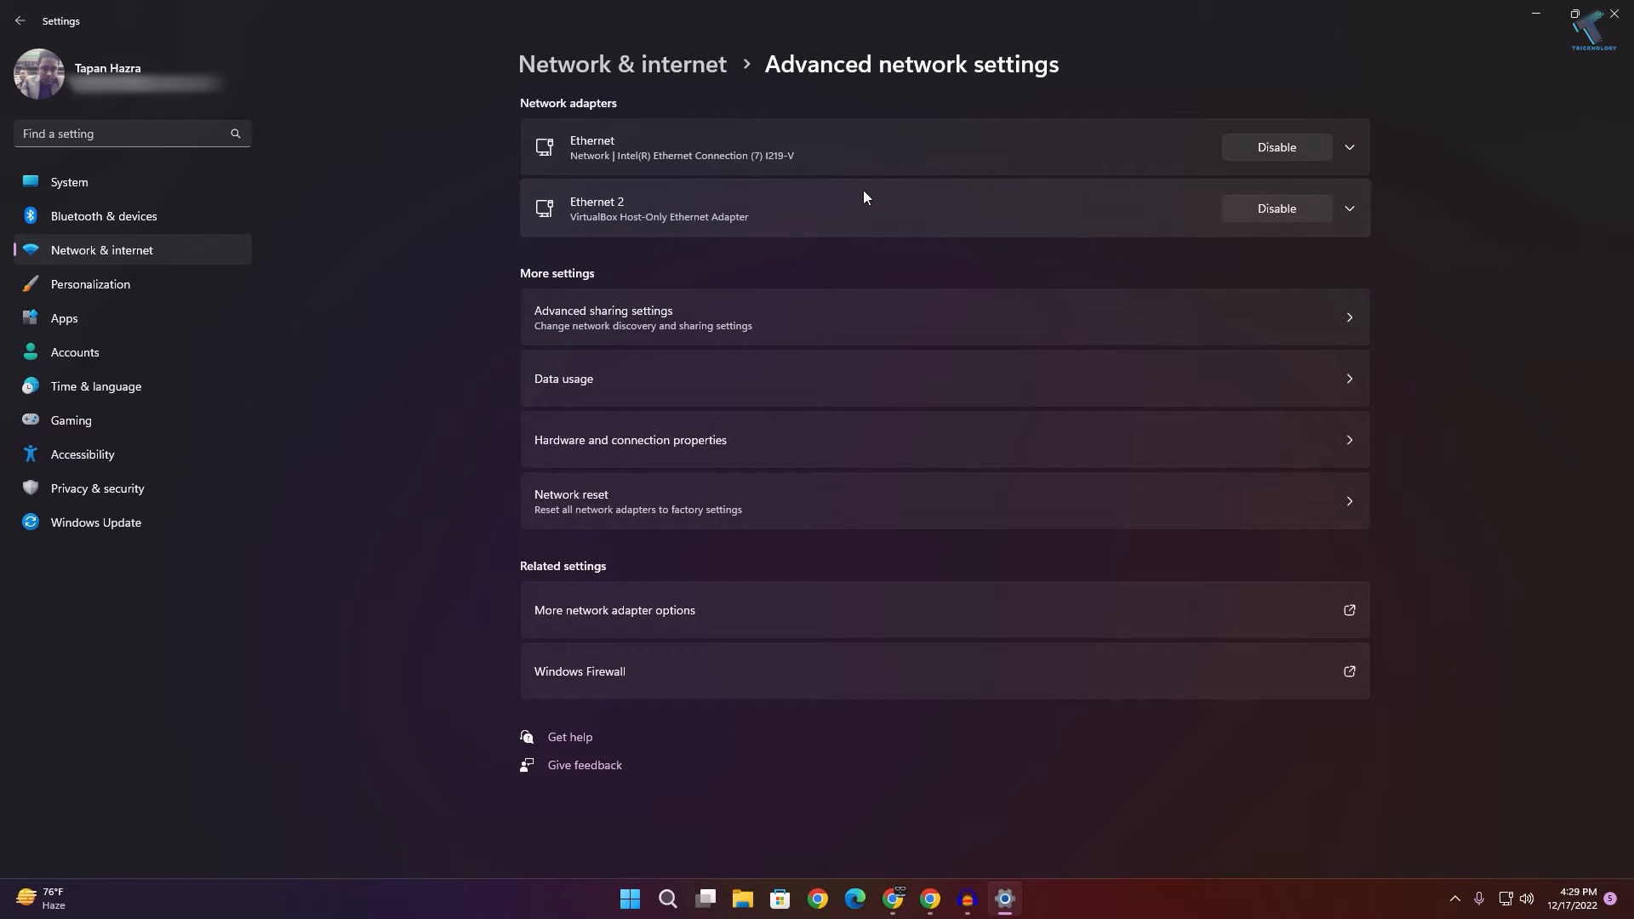
pyautogui.moveTo(1262, 239)
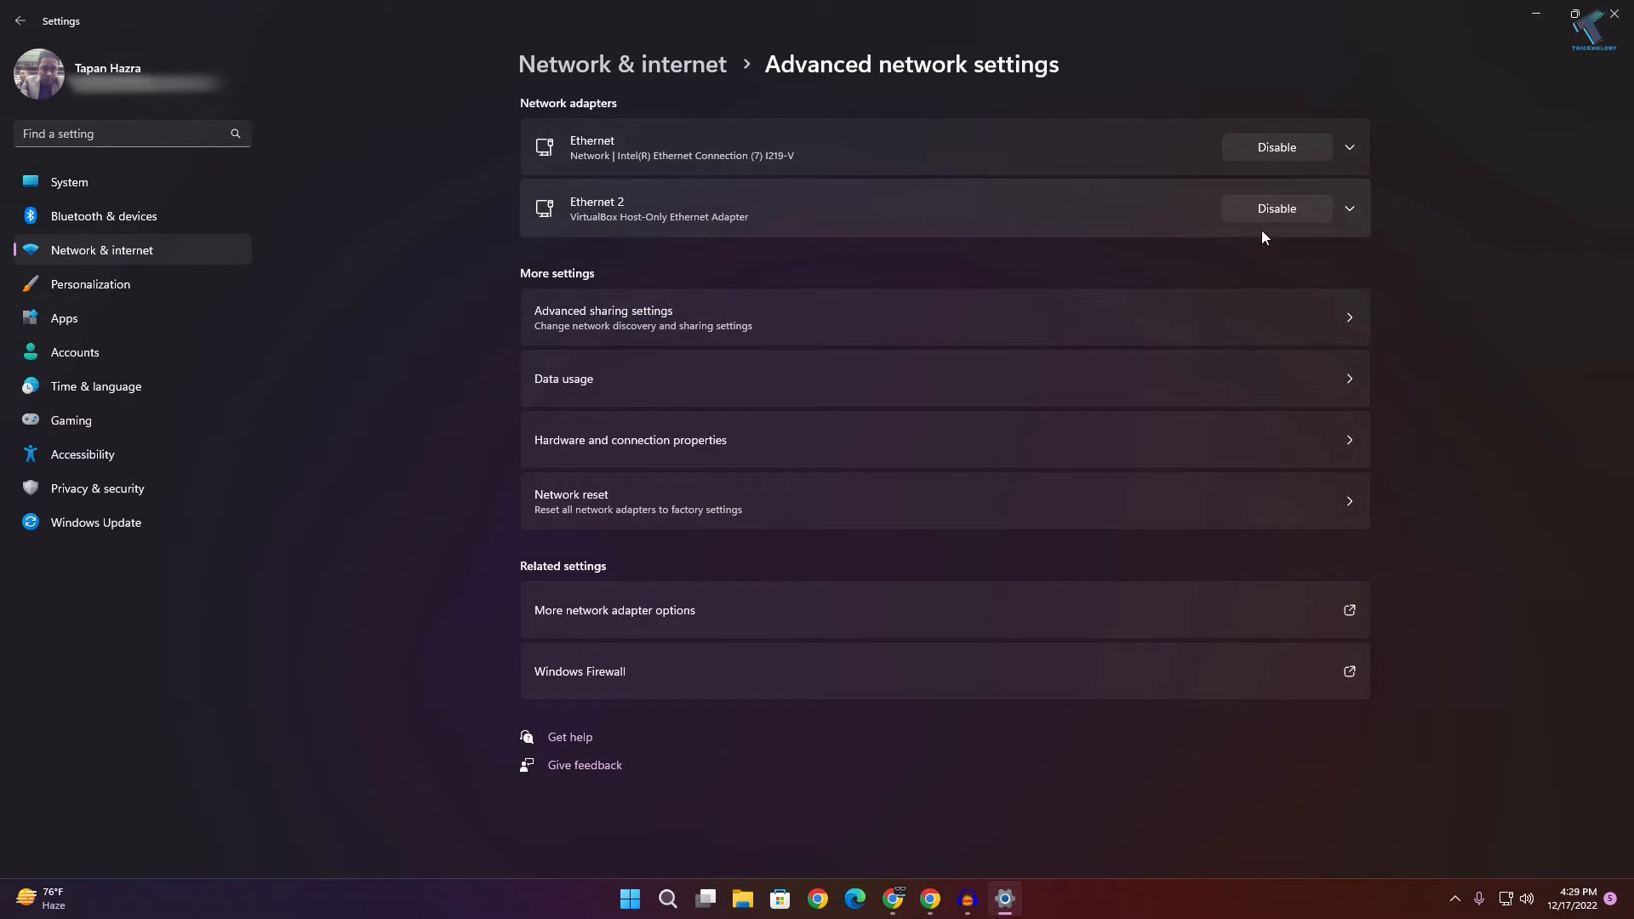
pyautogui.moveTo(583, 179)
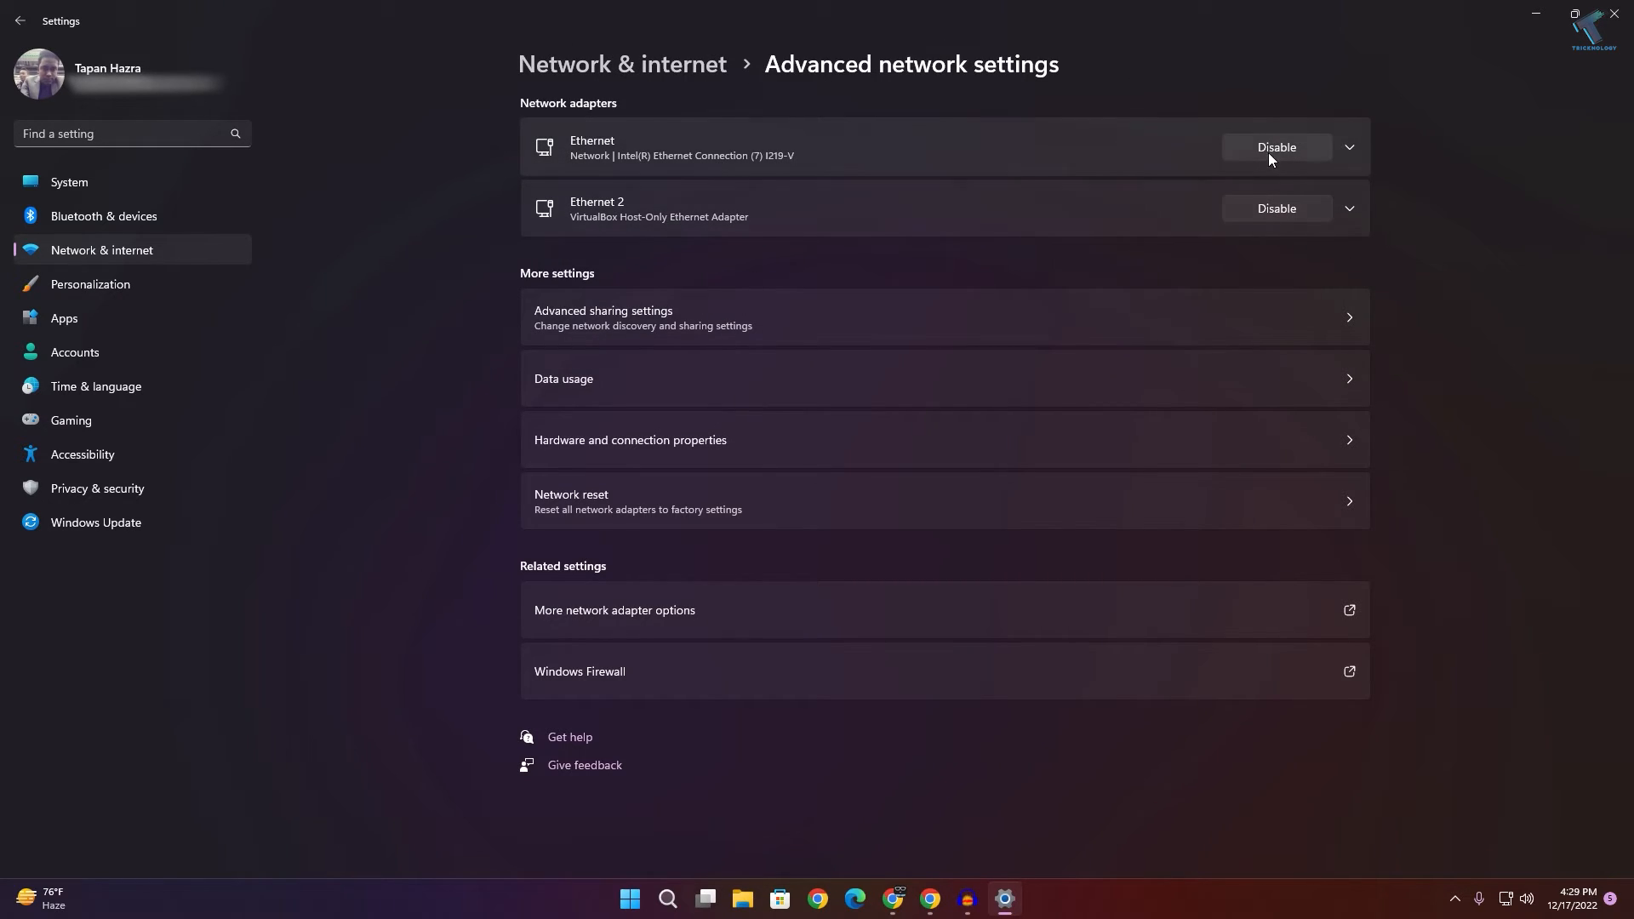
pyautogui.moveTo(1137, 182)
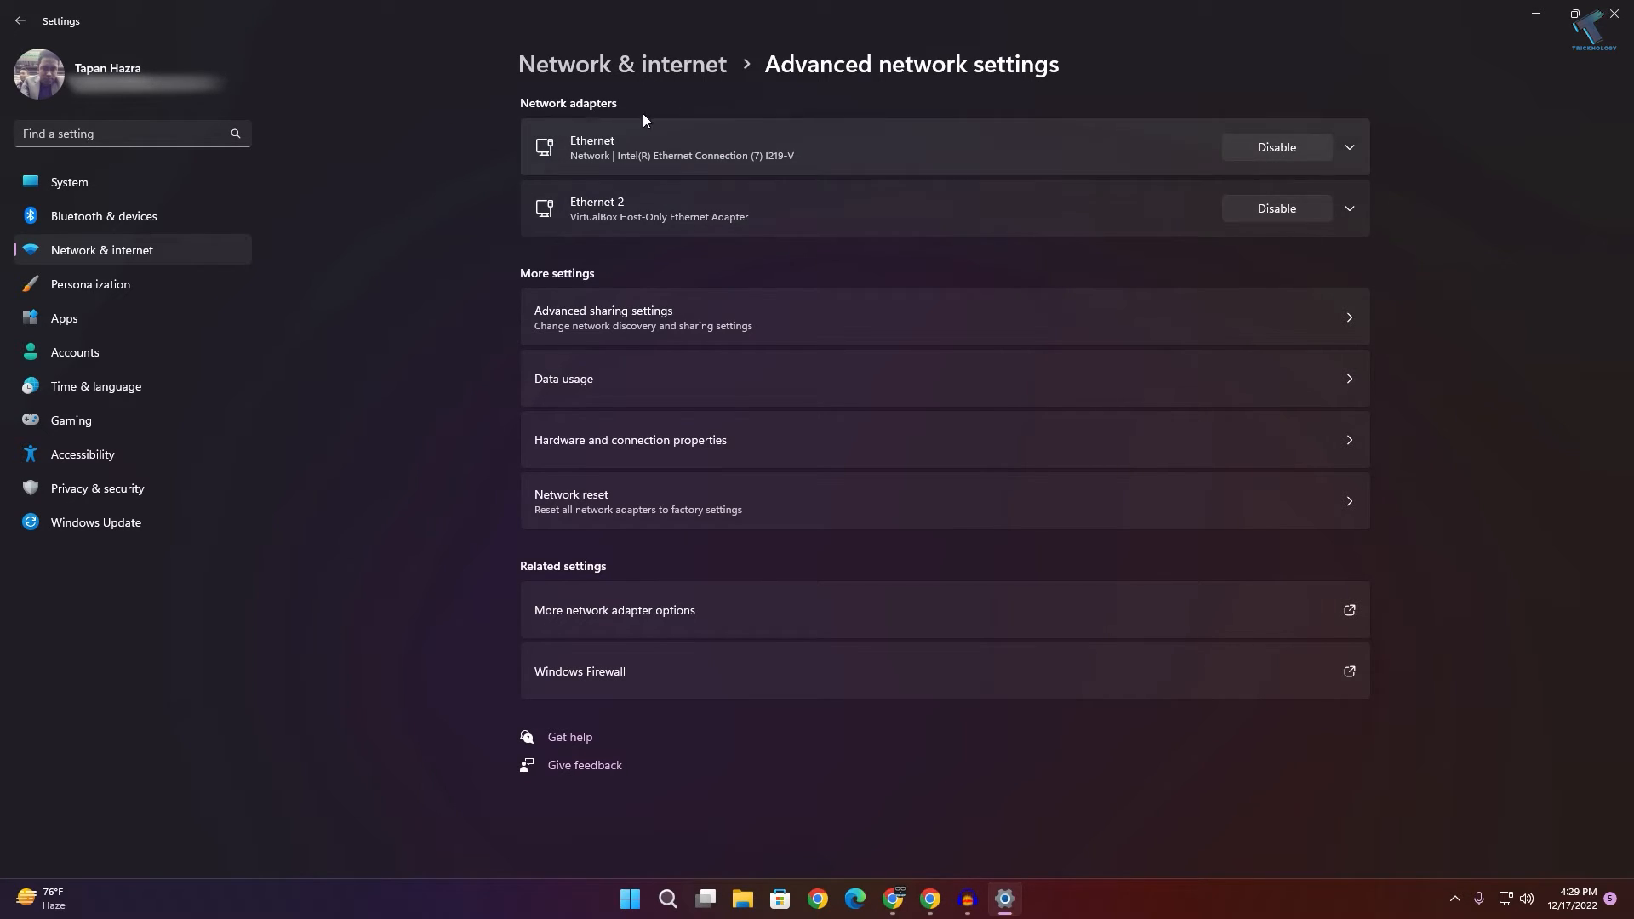
# Step: Disable Ethernet, confirm google.com can't be reached, then re-enable the adapter
pyautogui.click(1275, 147)
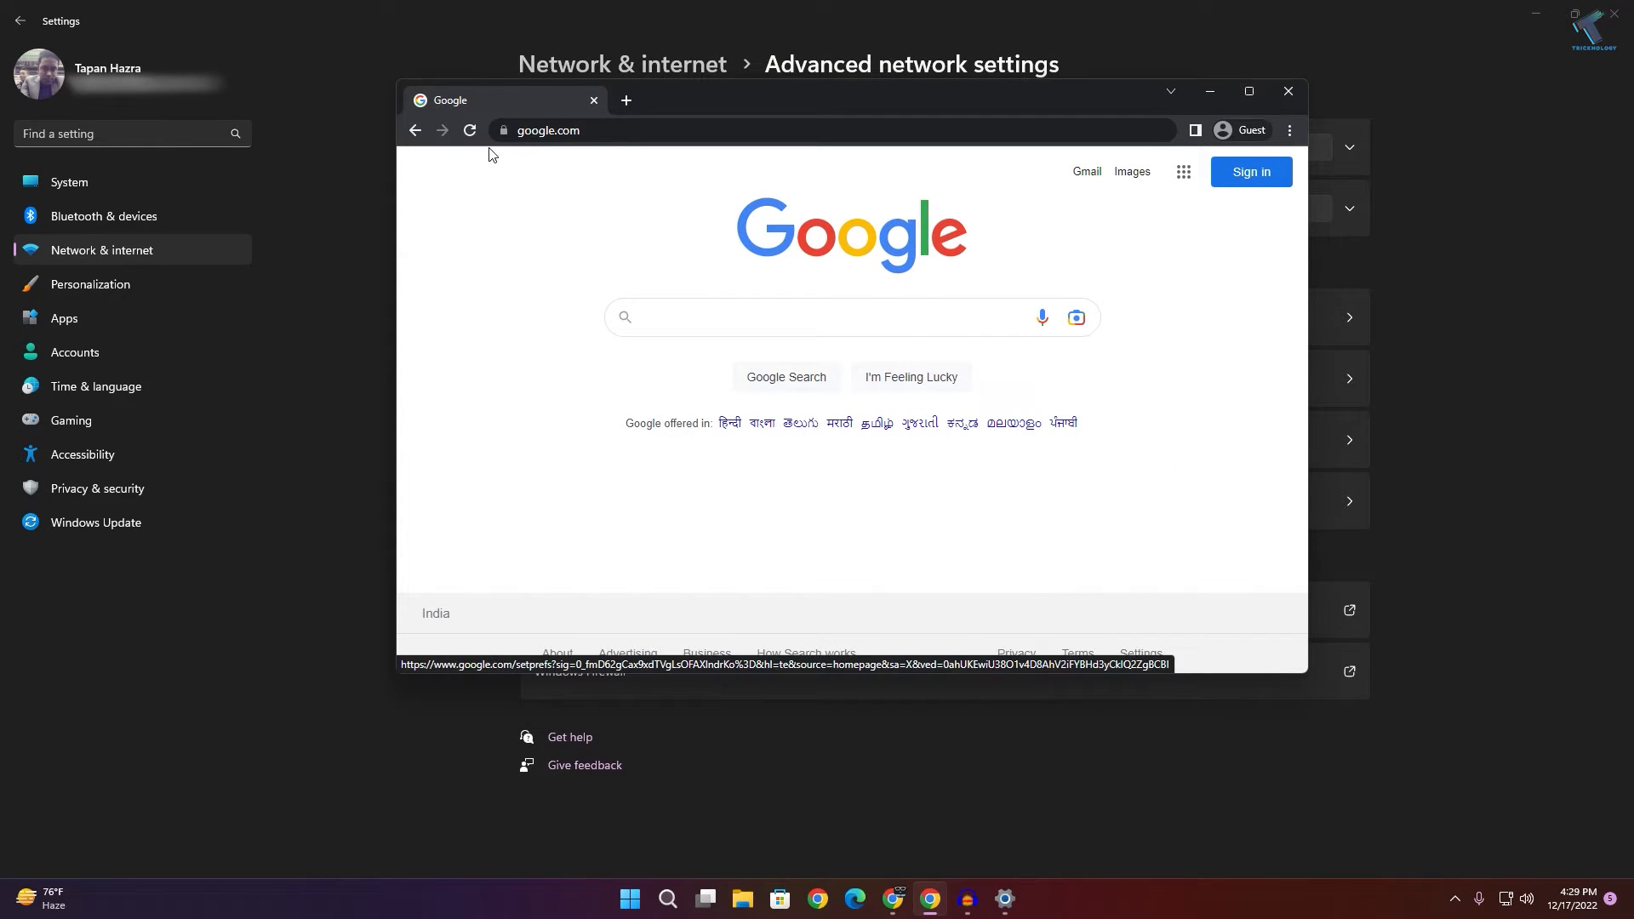
pyautogui.click(470, 132)
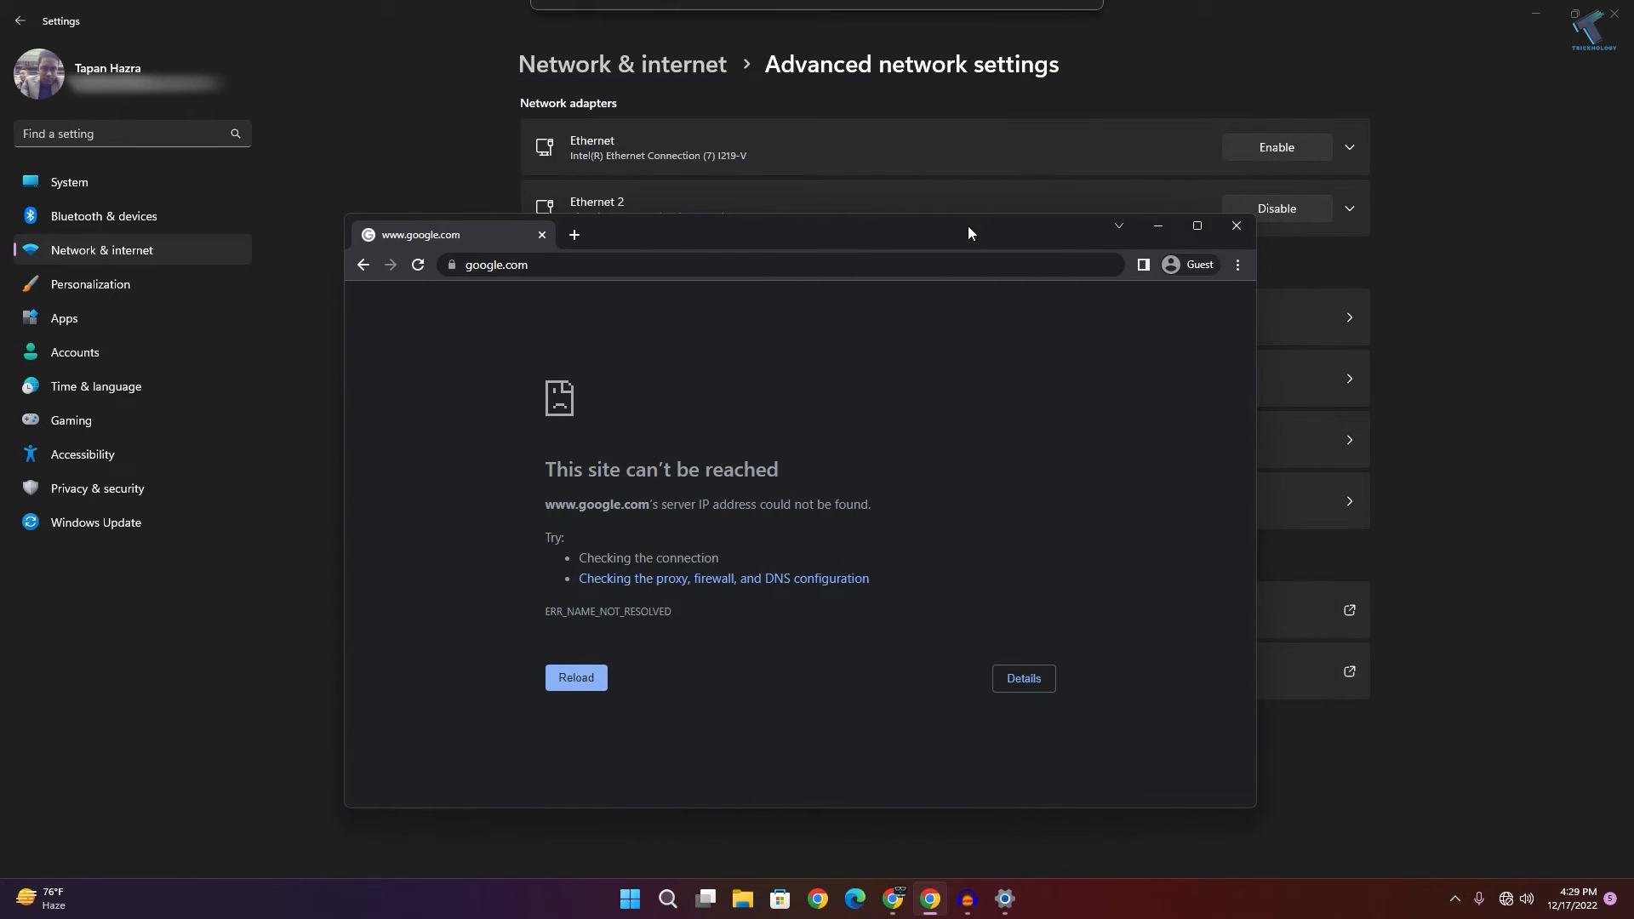
pyautogui.click(1275, 147)
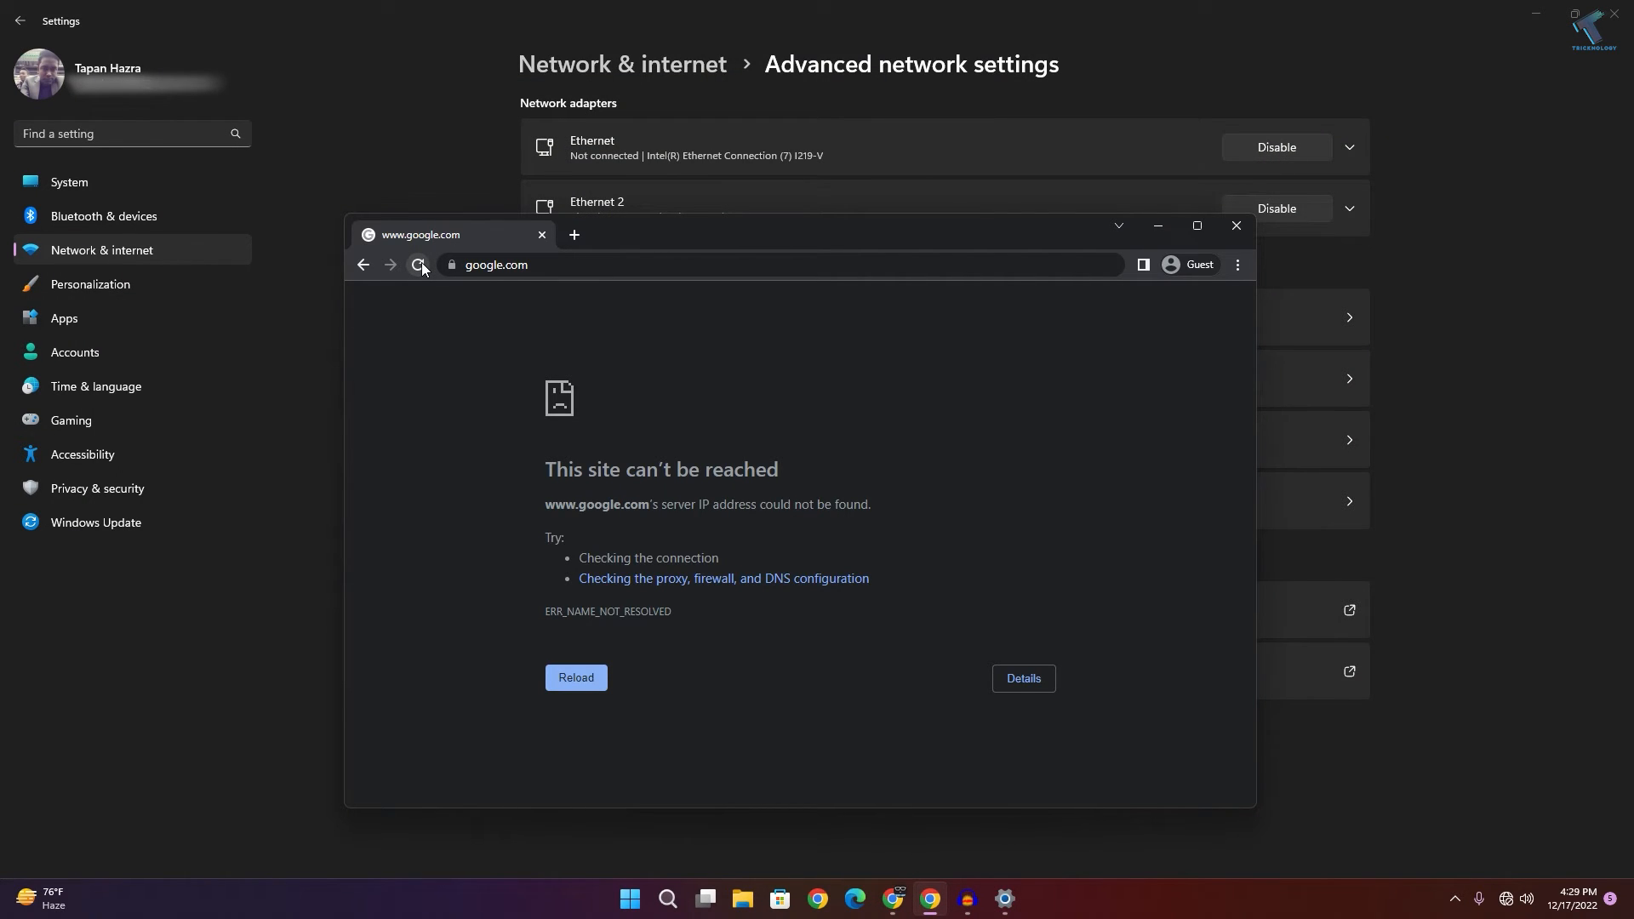
# Step: Reload google.com until it loads and focus the search box showing trending suggestions
pyautogui.click(419, 267)
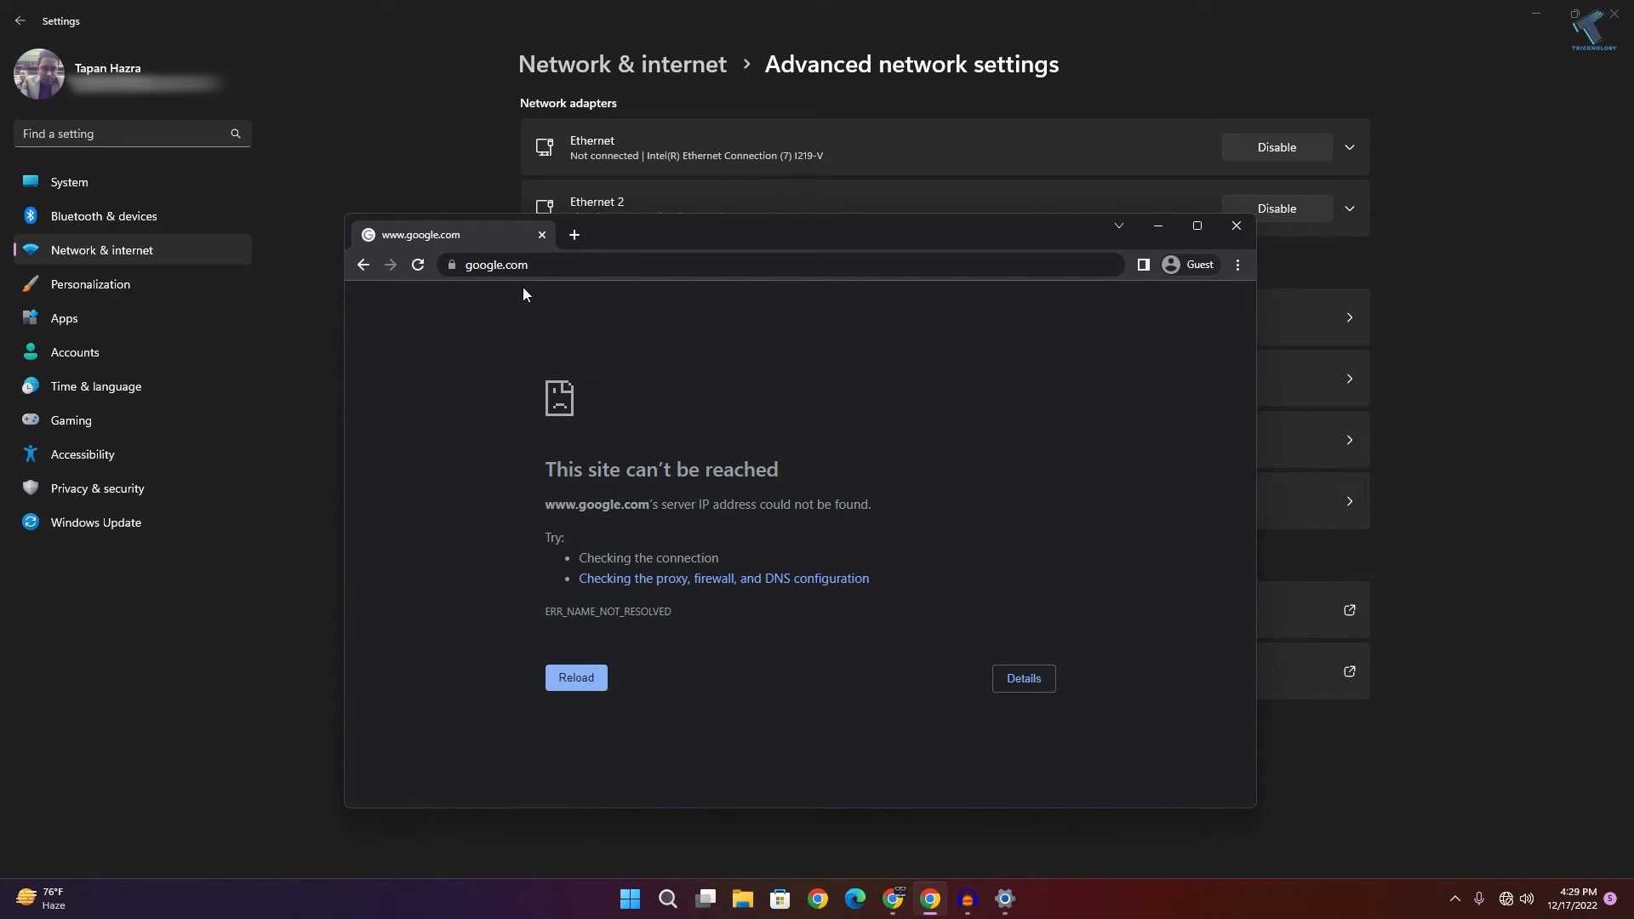
pyautogui.click(575, 677)
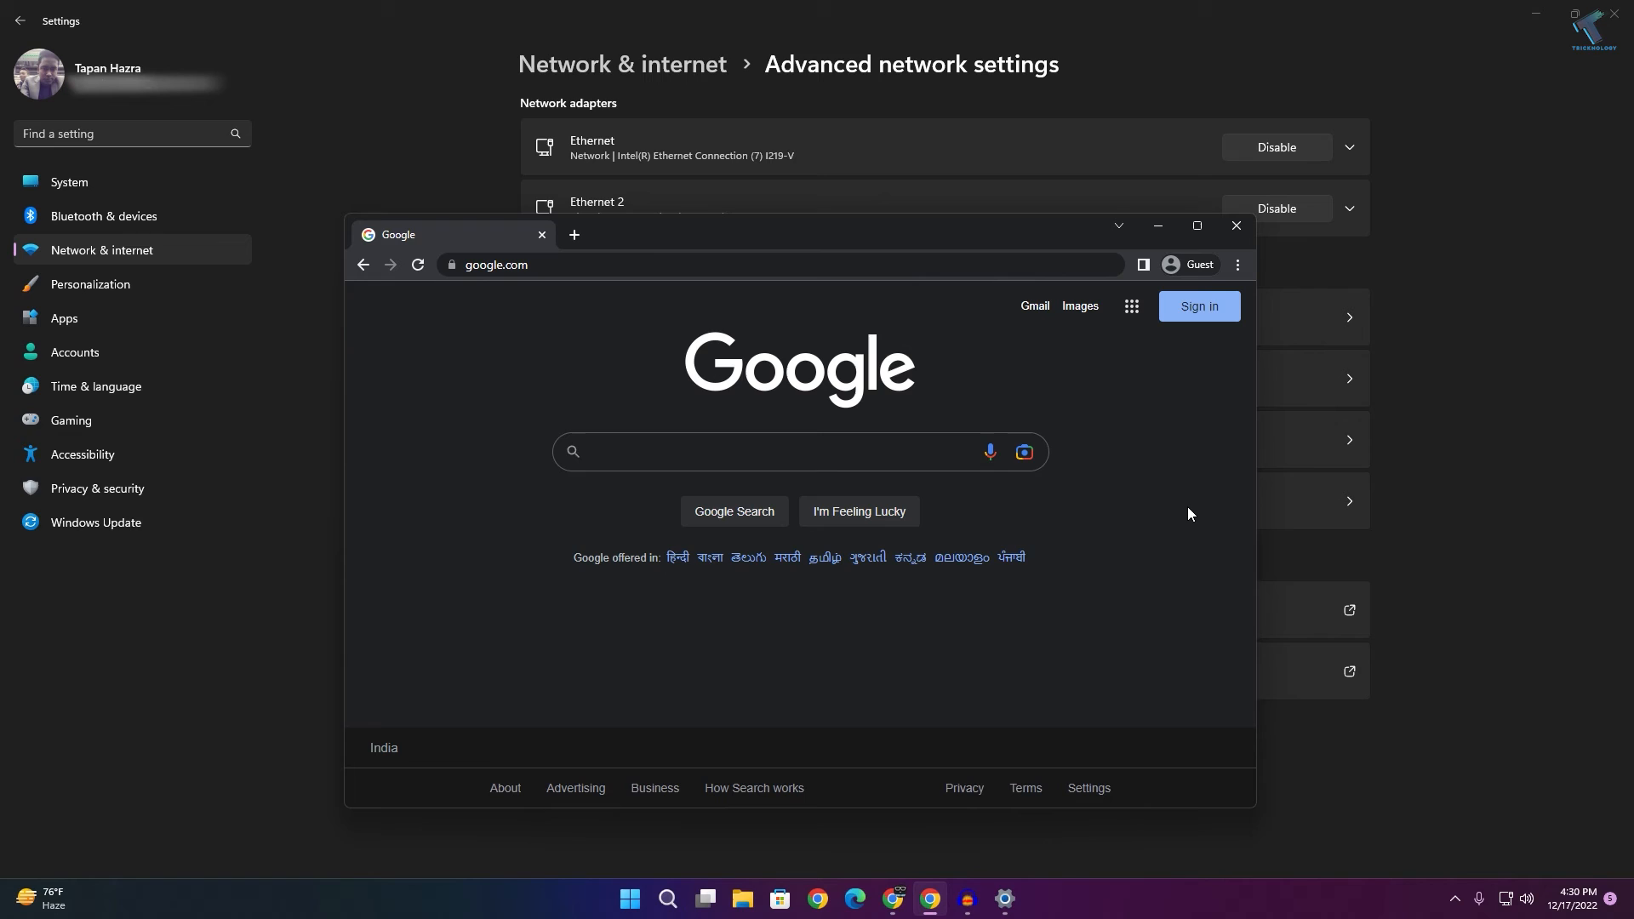
pyautogui.click(776, 452)
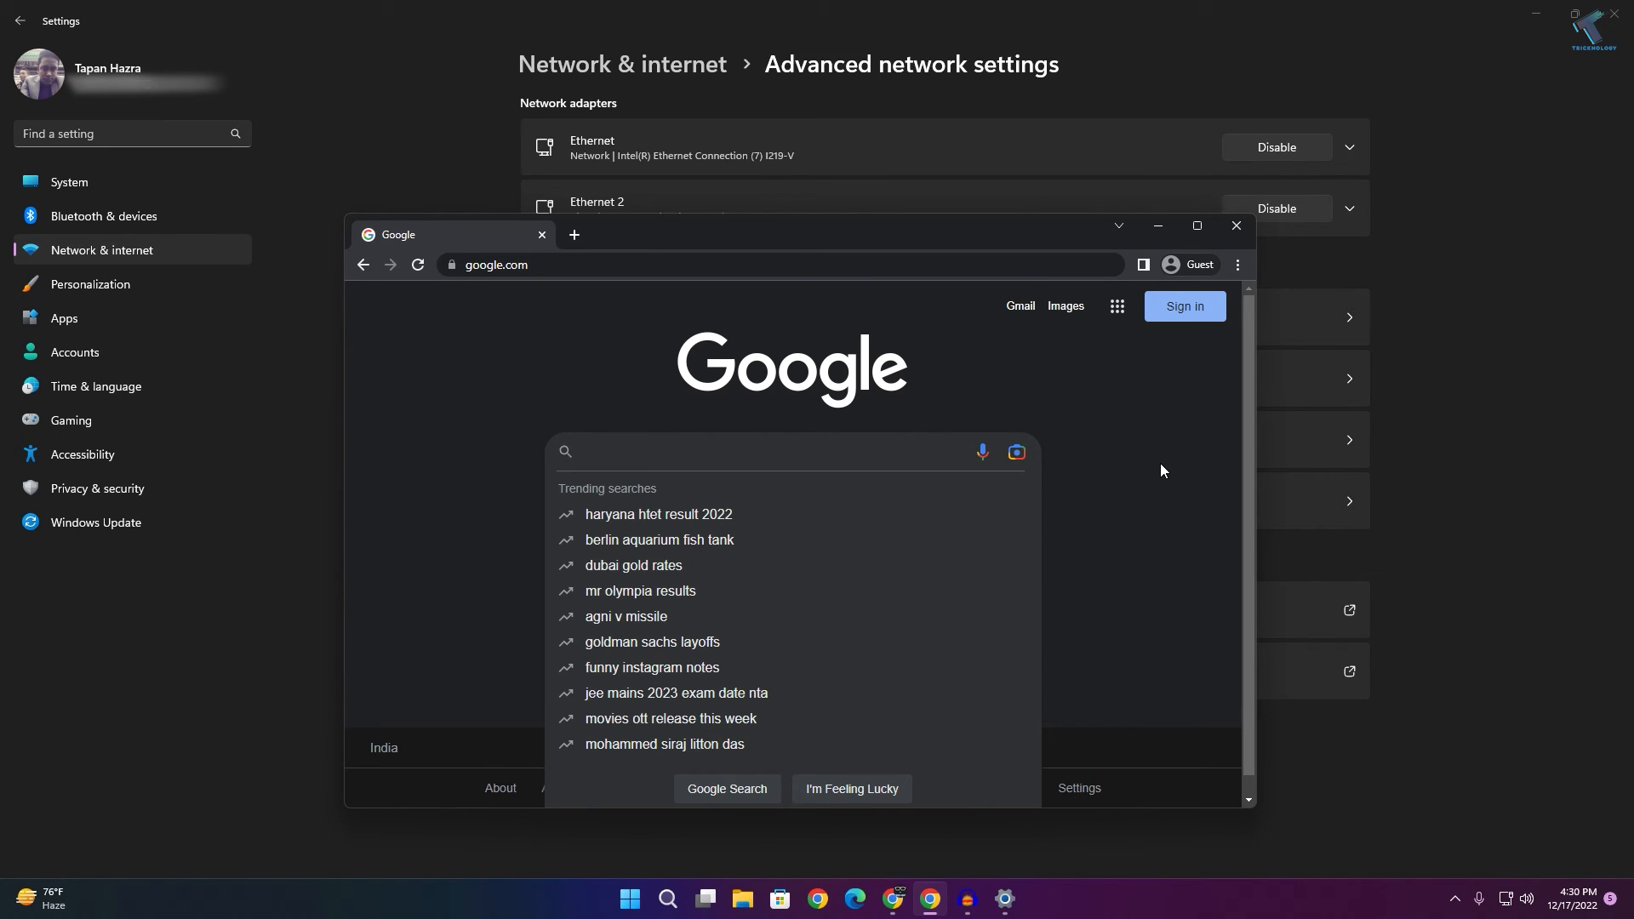